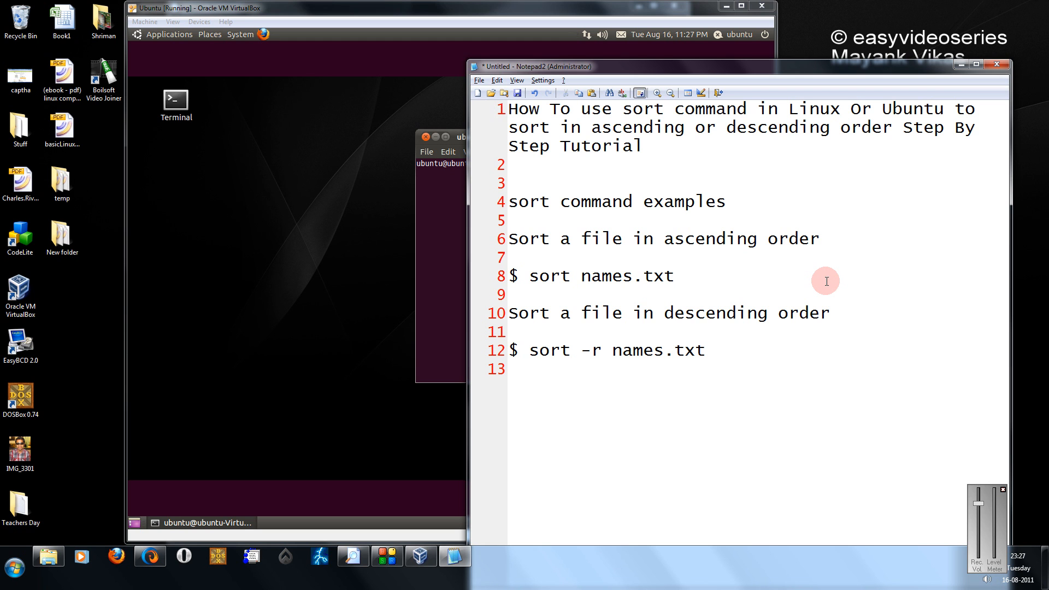
Mark the sort names.txt line in Notepad2 and bring the Ubuntu terminal forward
left_click(675, 275)
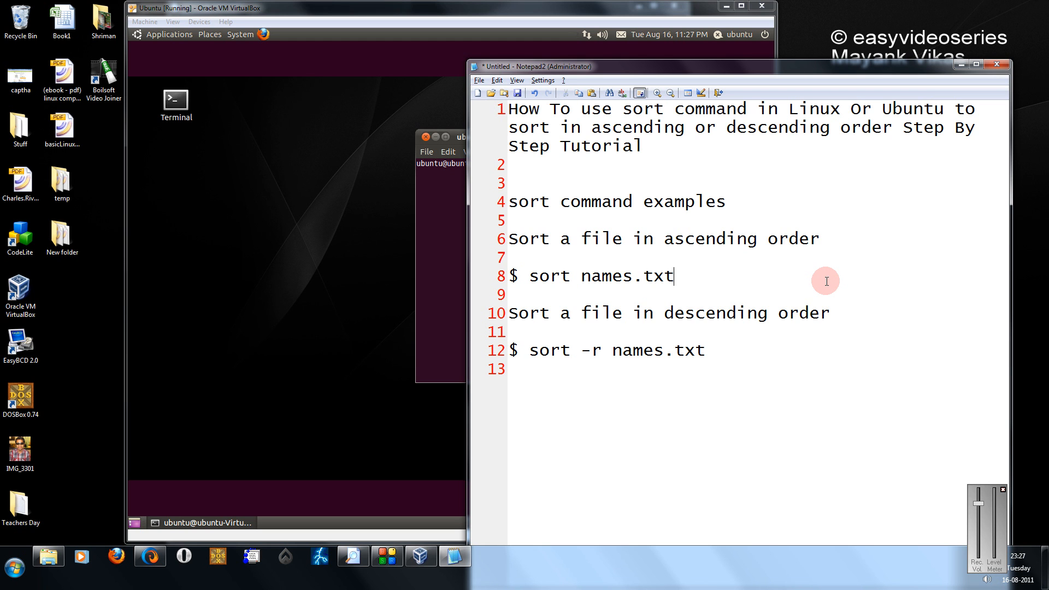
double_click(550, 277)
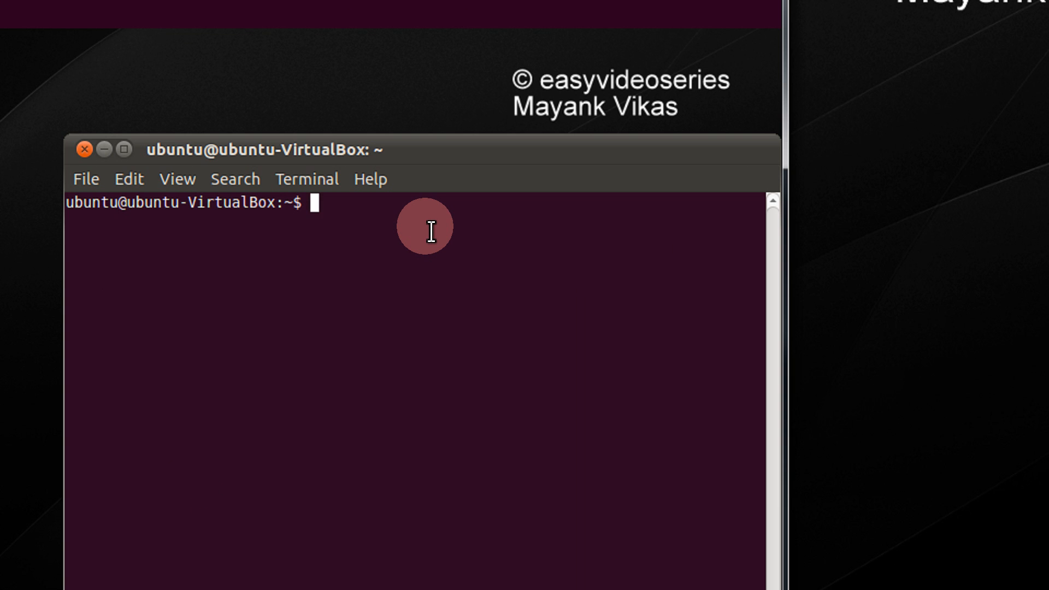
Run ls and clear the screen, then list names.txt's five unsorted names
type("ls")
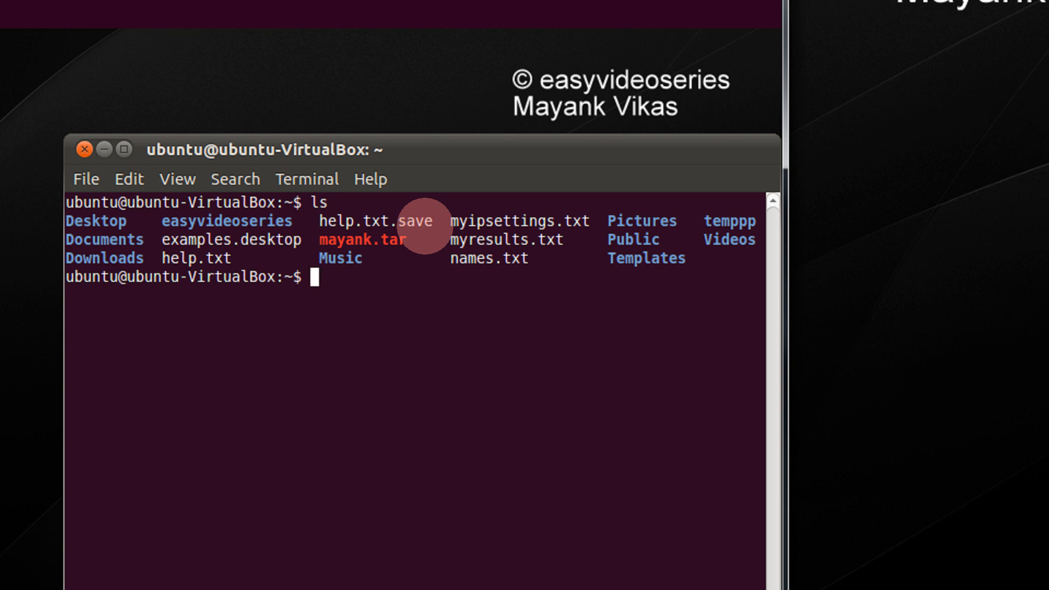
type("clear")
type("cat names.txt")
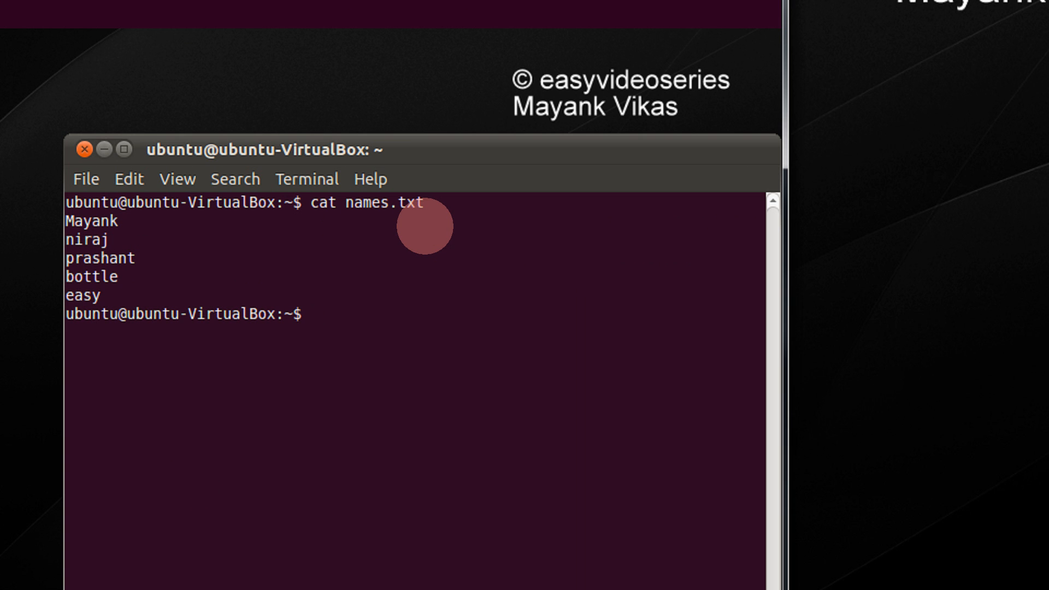
Run sort names.txt to list bottle, easy, Mayank, niraj, prashant
type("sort names.txt")
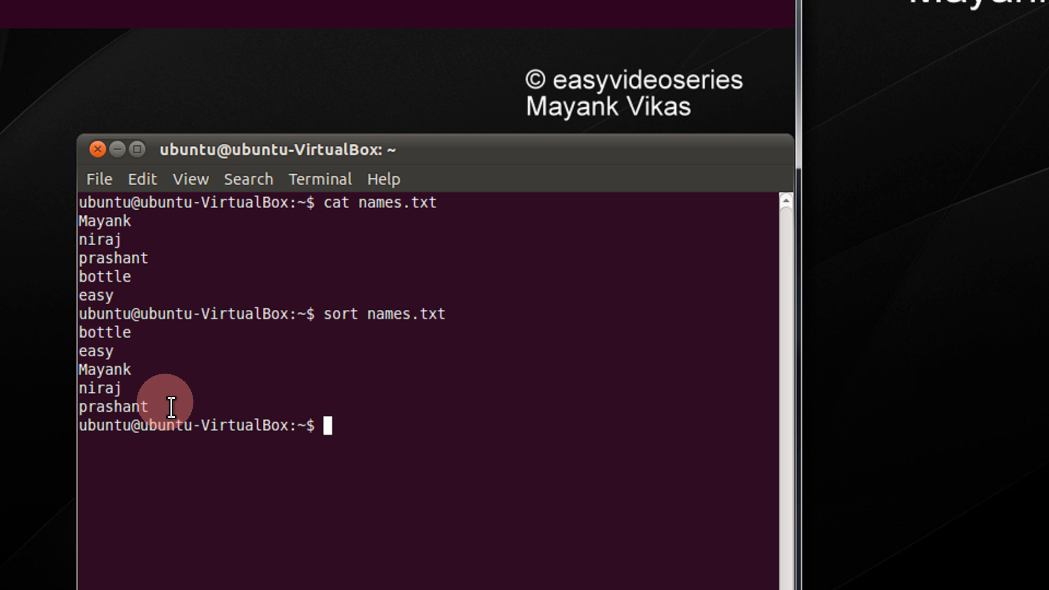
Show names.txt with cat, clear the screen, and list the unsorted names again
type("cat")
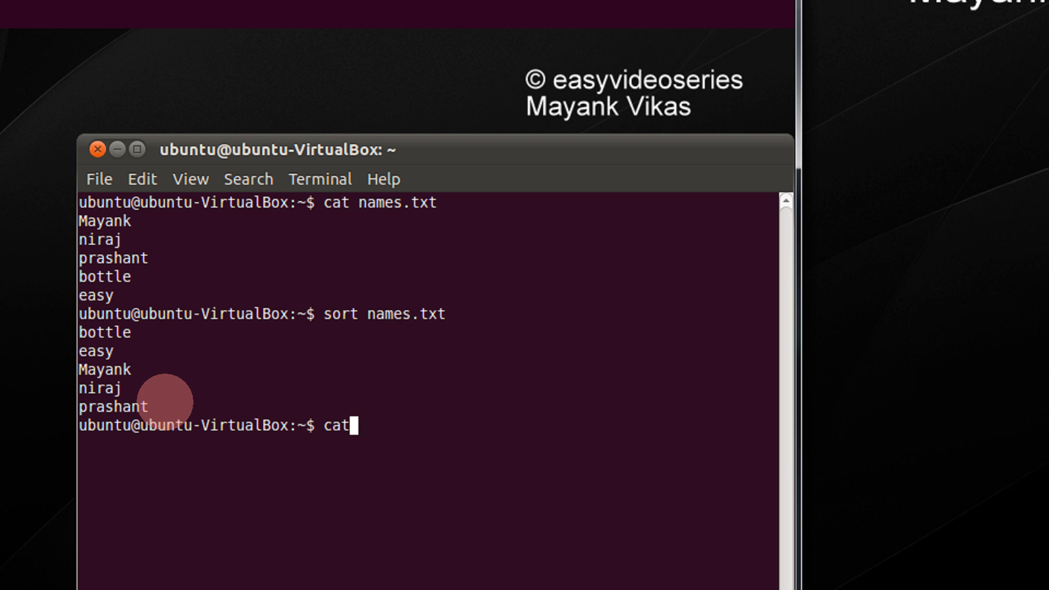
type("names.txt")
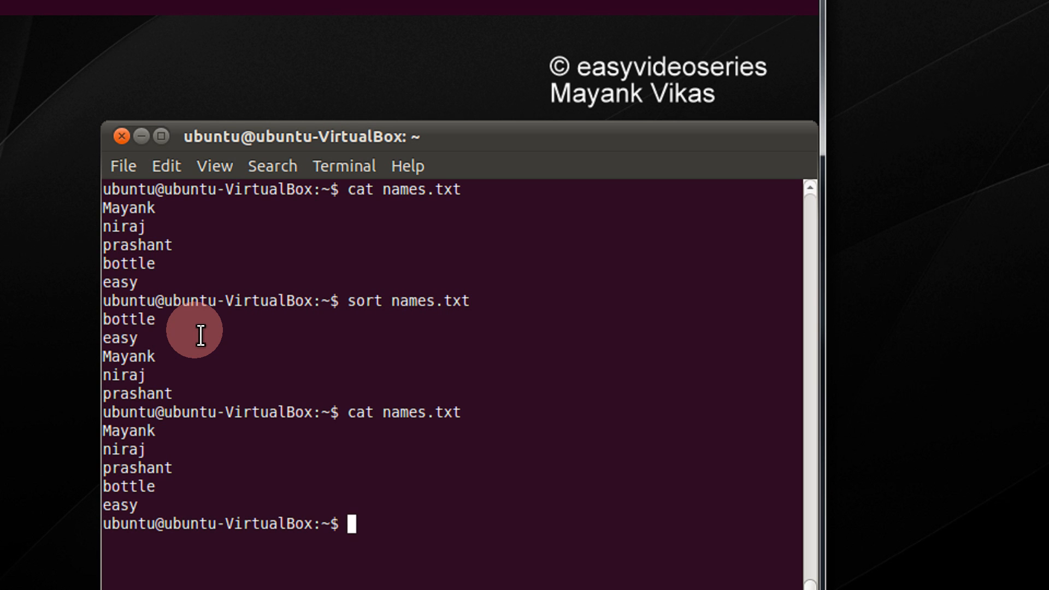
type("cat names.txt")
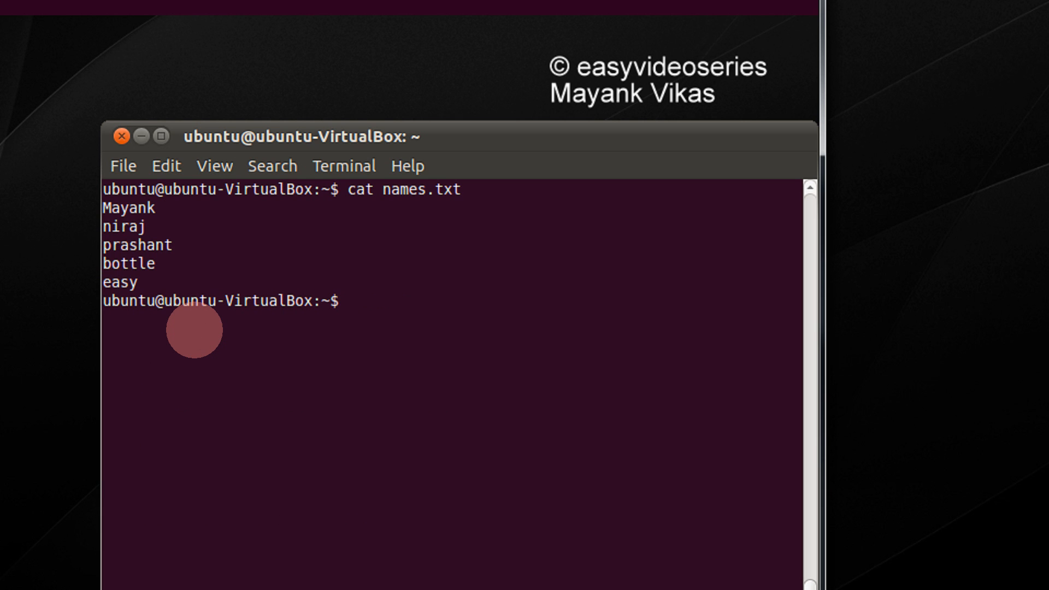
Run sort -r names.txt to list prashant, niraj, Mayank, easy, bottle
type("s")
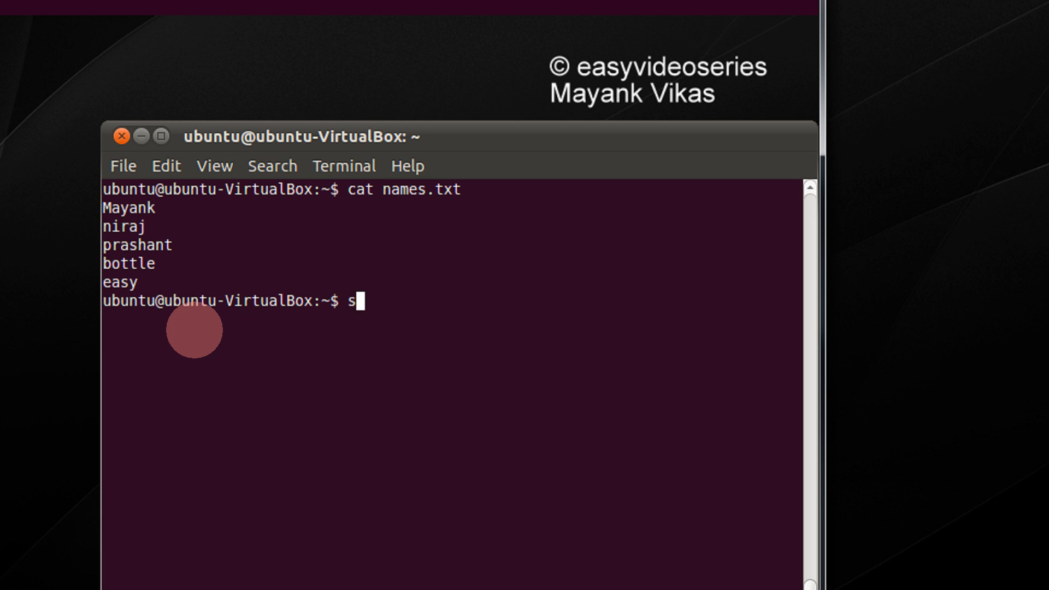
type("ort -r")
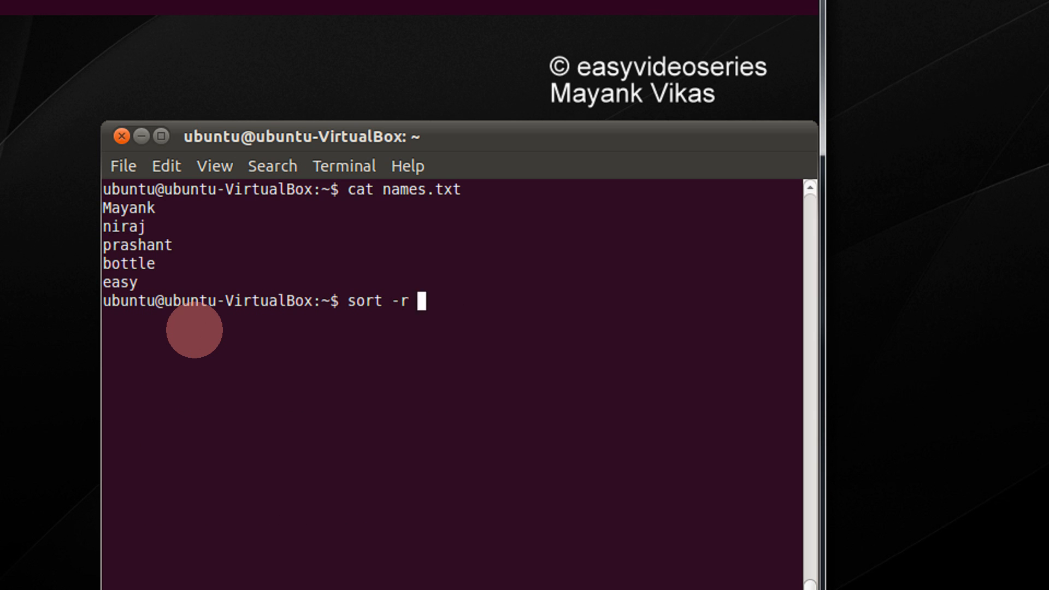
type("names.txt")
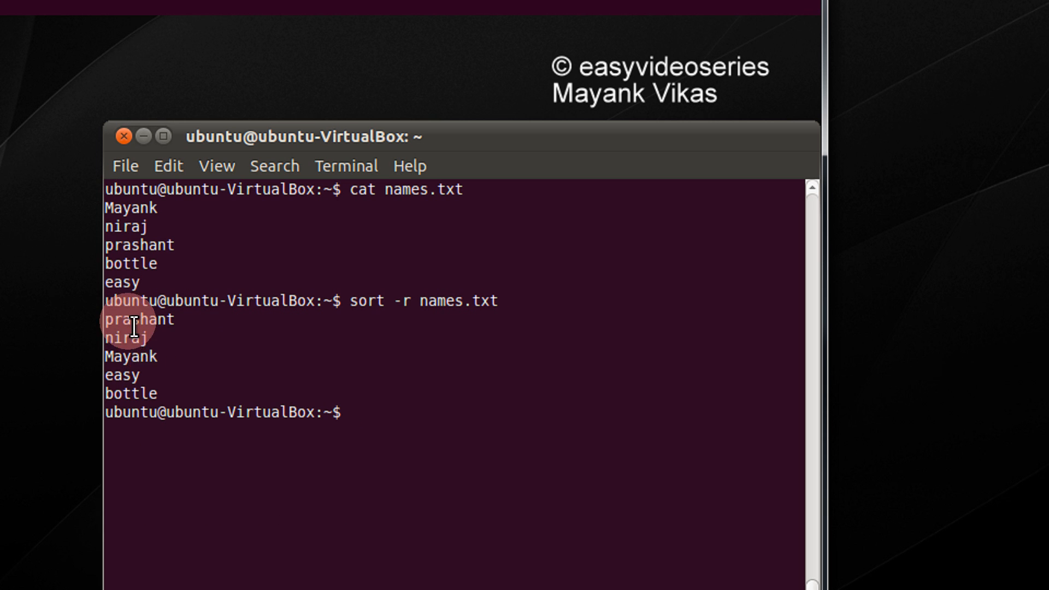
mouse_move(237, 328)
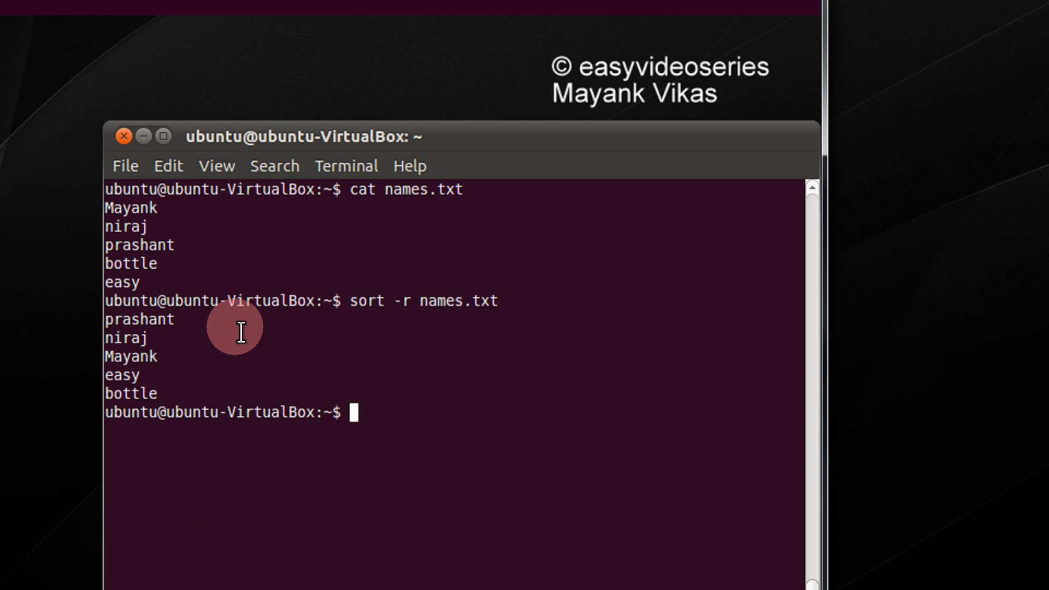
mouse_move(943, 181)
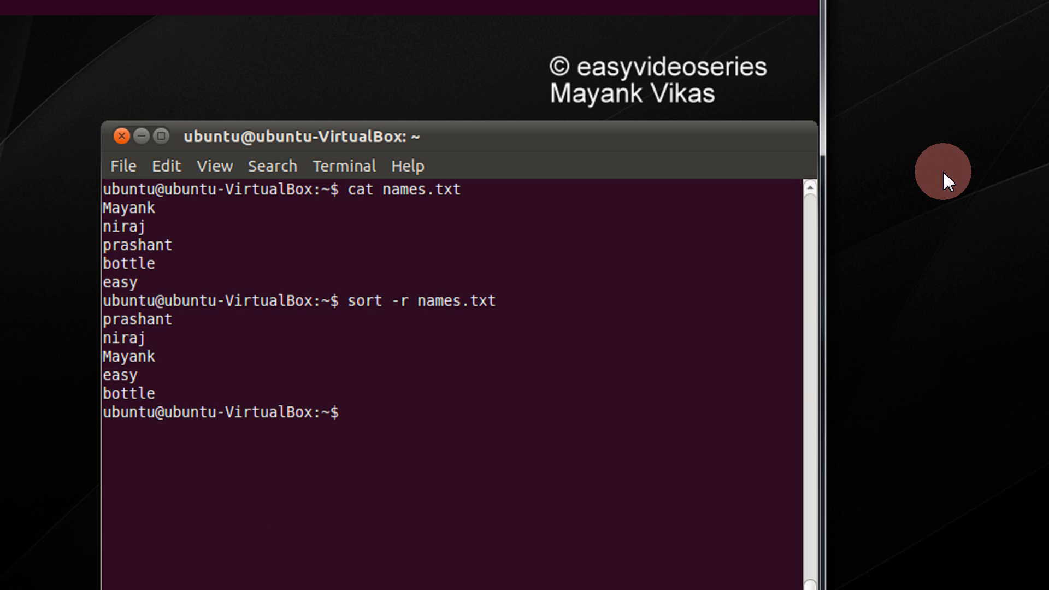